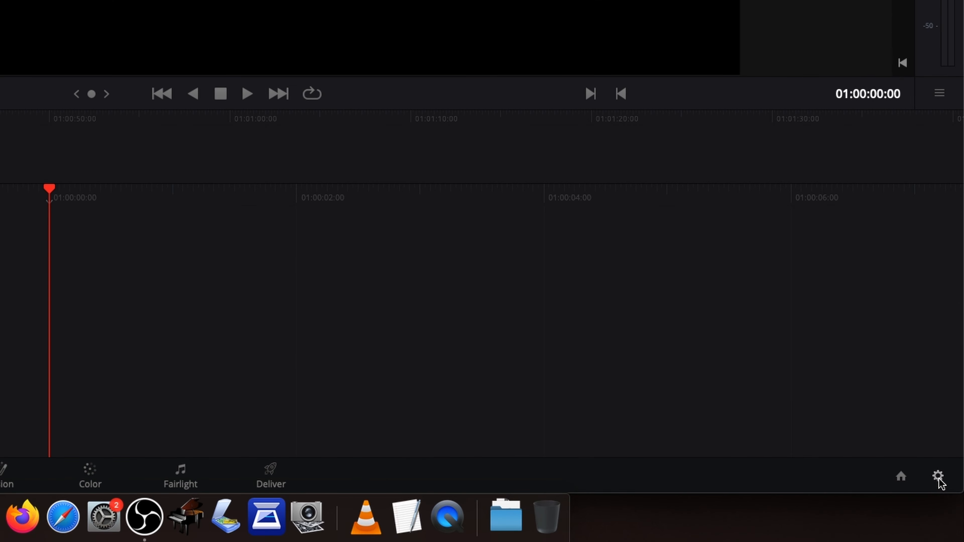
Step: In Project Settings, set proxy media format to ProRes 422 Proxy at Half resolution
click(938, 476)
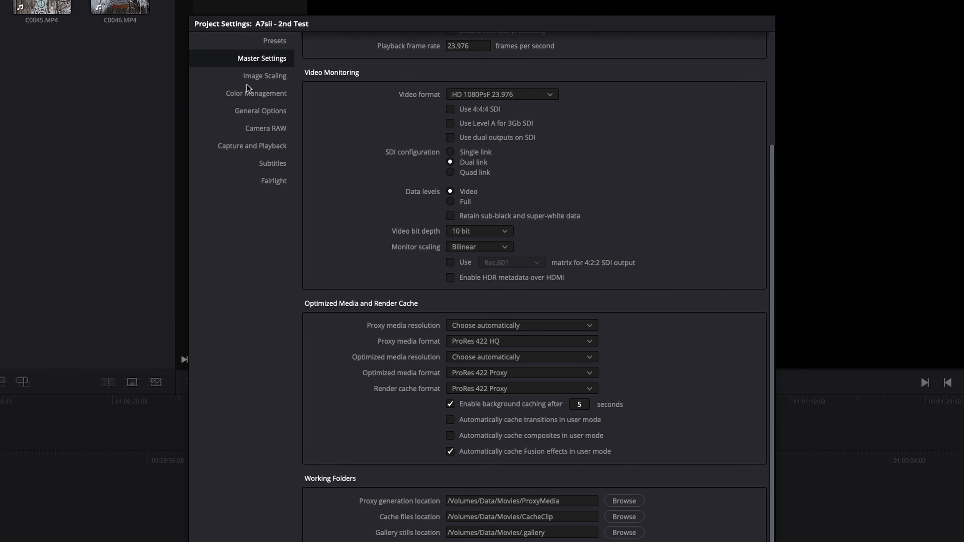
mouse_move(479, 348)
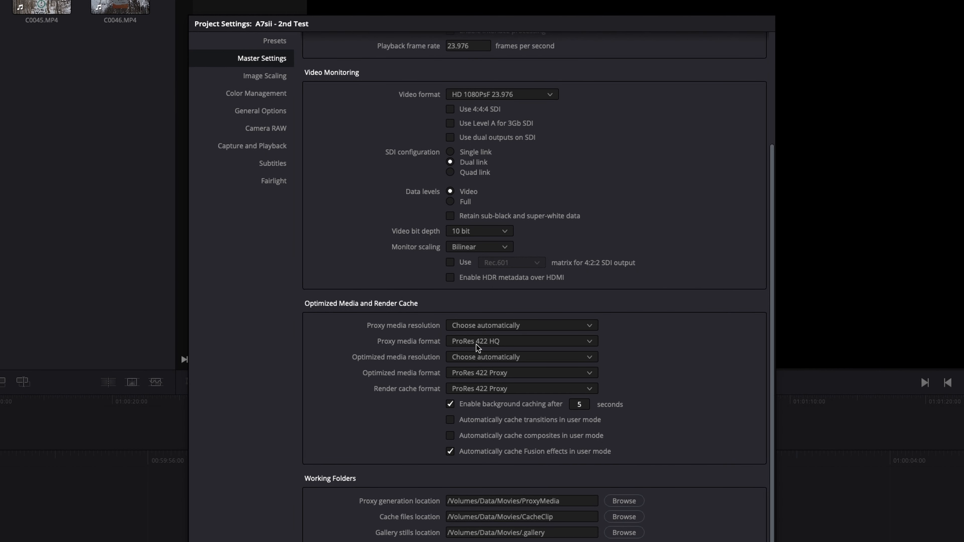
click(520, 341)
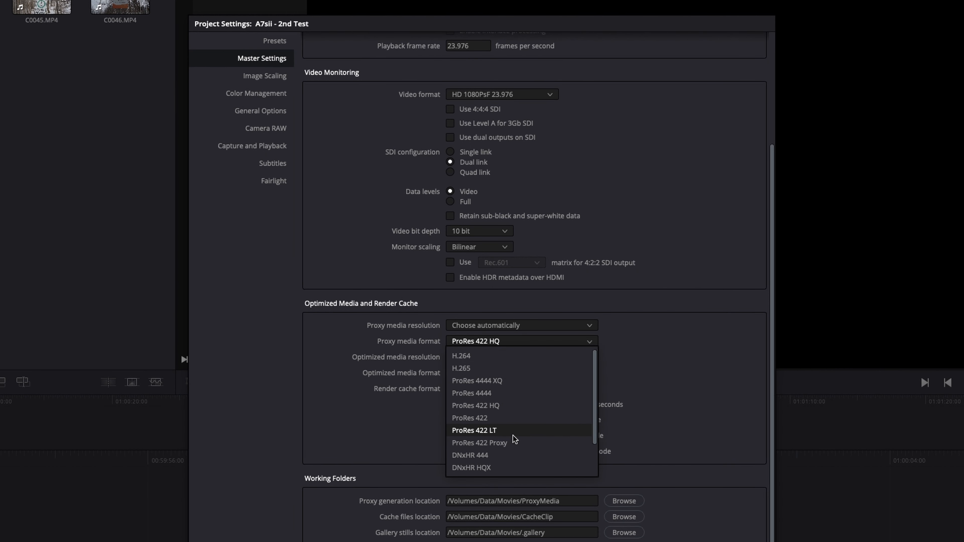
mouse_move(492, 443)
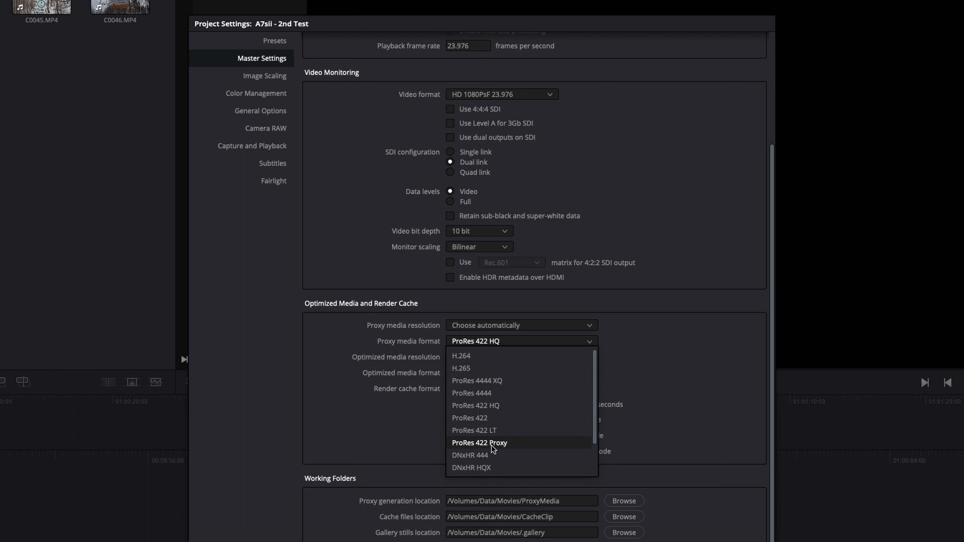
click(480, 443)
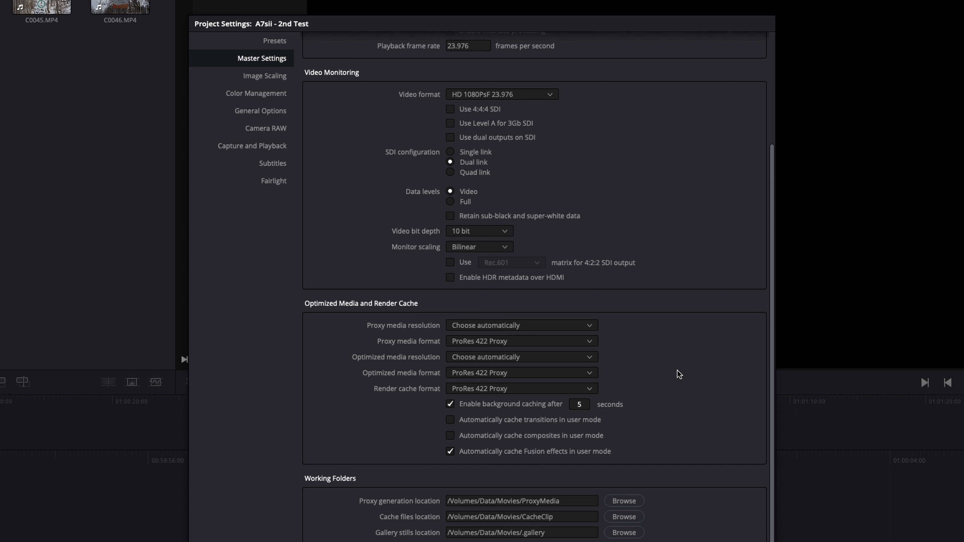
mouse_move(424, 350)
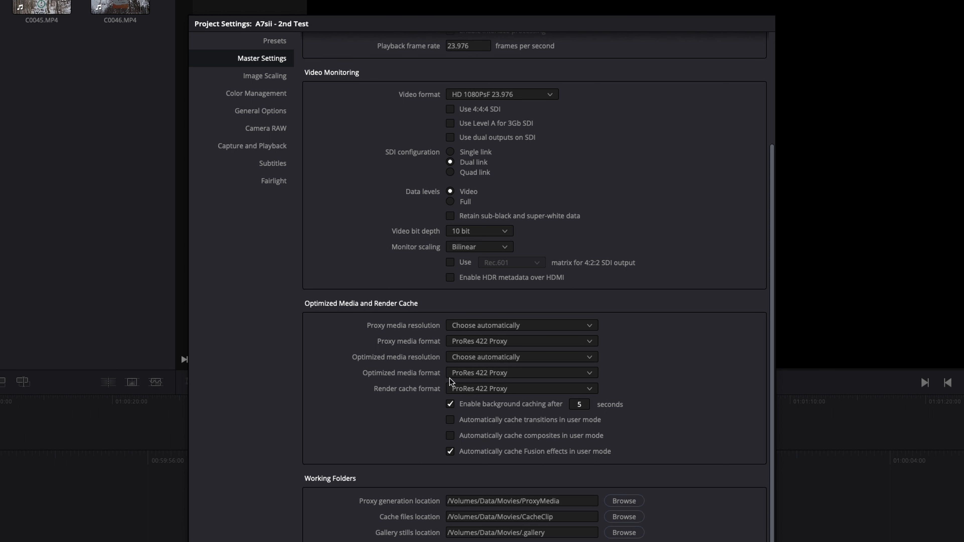
mouse_move(401, 328)
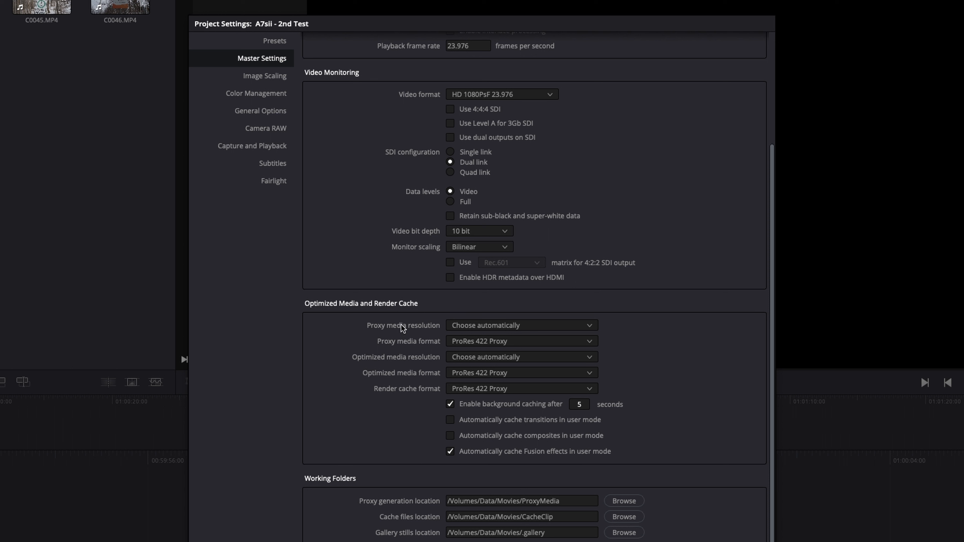
click(520, 325)
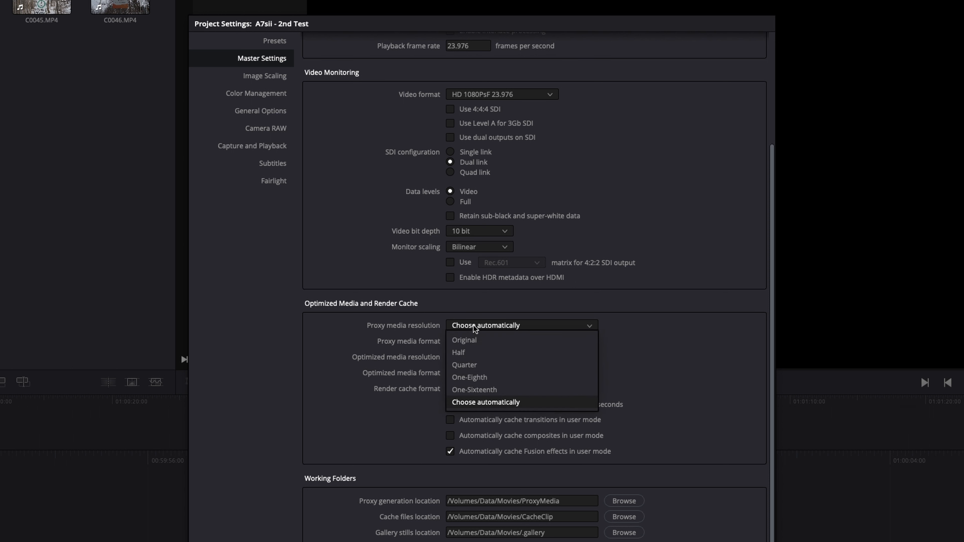
click(458, 353)
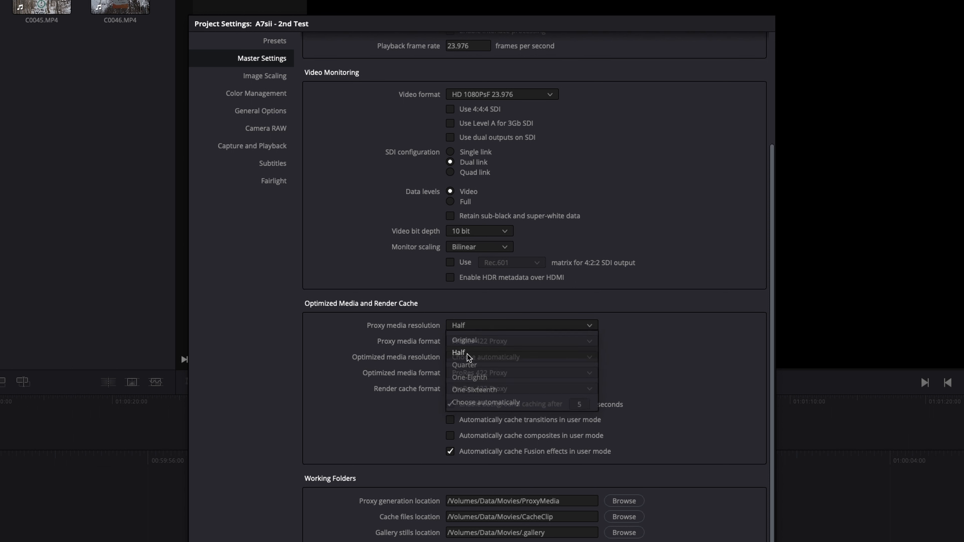
click(458, 352)
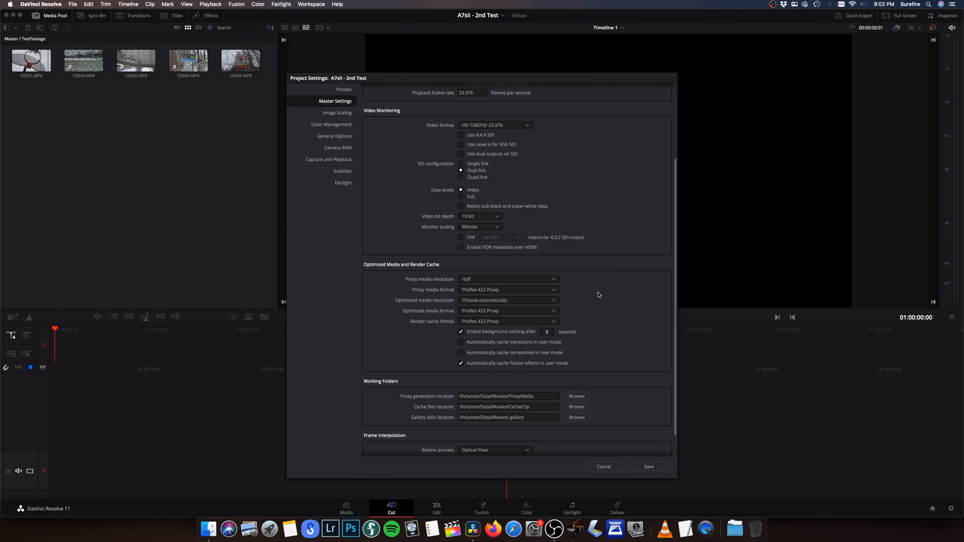
mouse_move(452, 289)
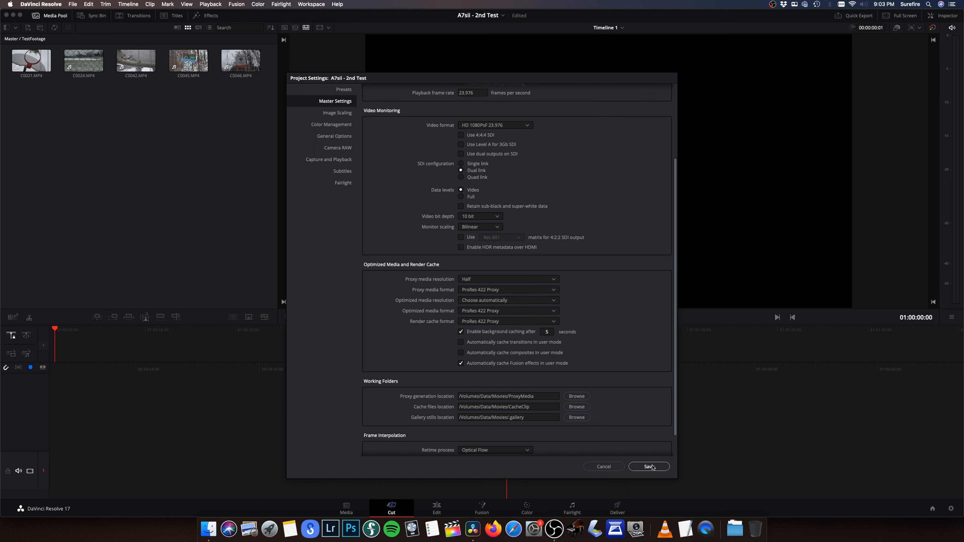
Step: Save the project settings, visit the Cut and Edit pages, and return to the Media page
click(648, 466)
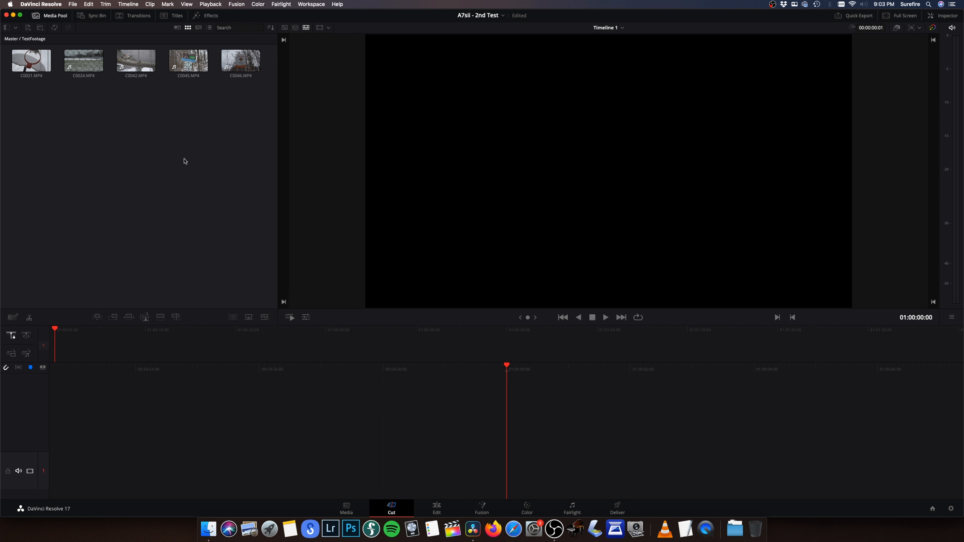
click(346, 508)
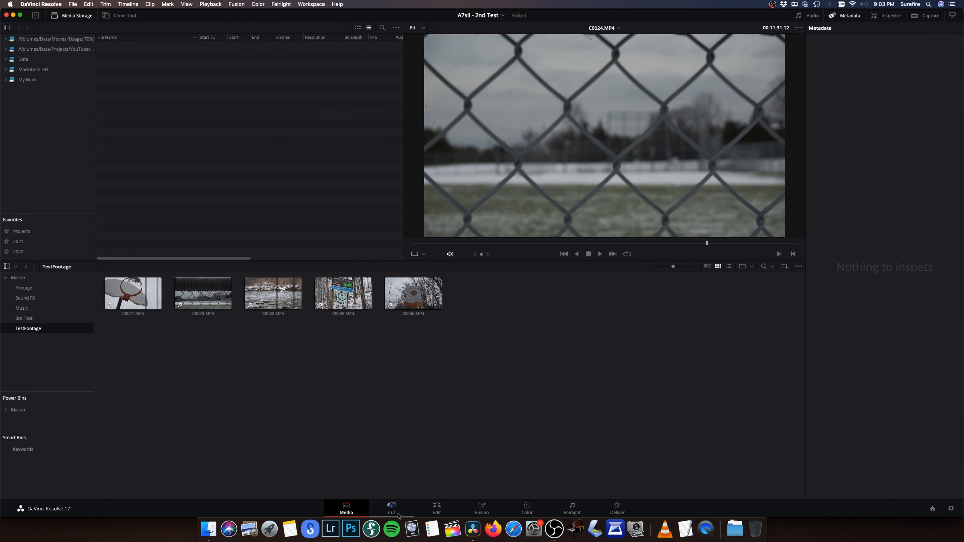
click(391, 507)
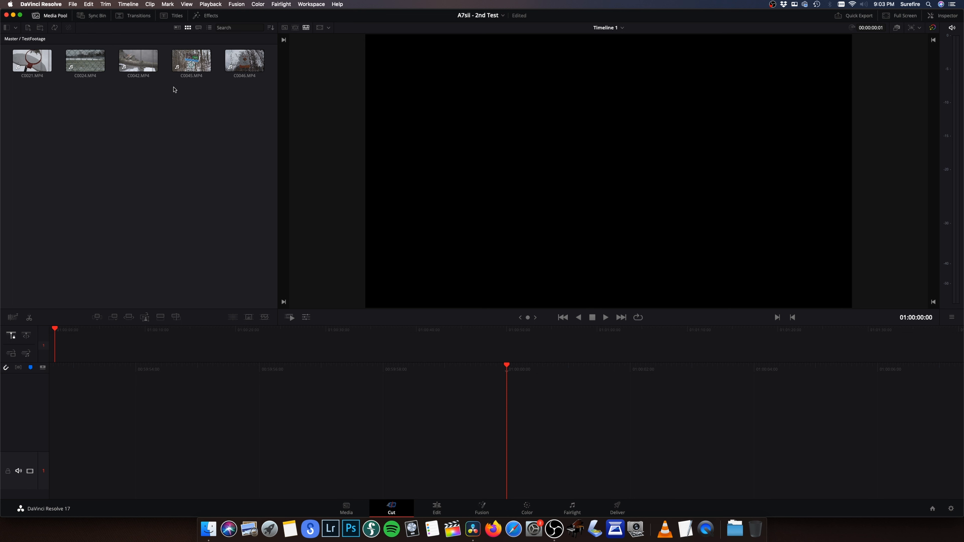
click(137, 60)
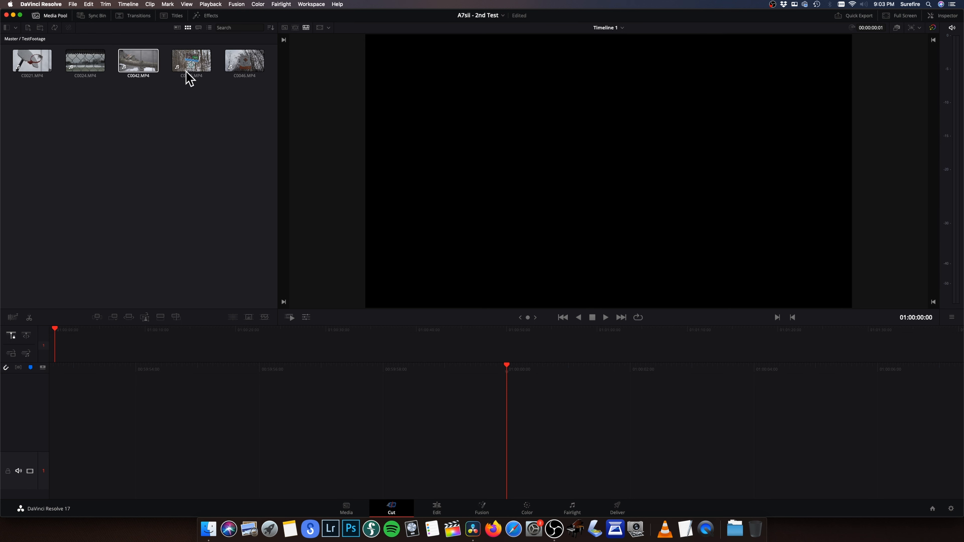
click(435, 508)
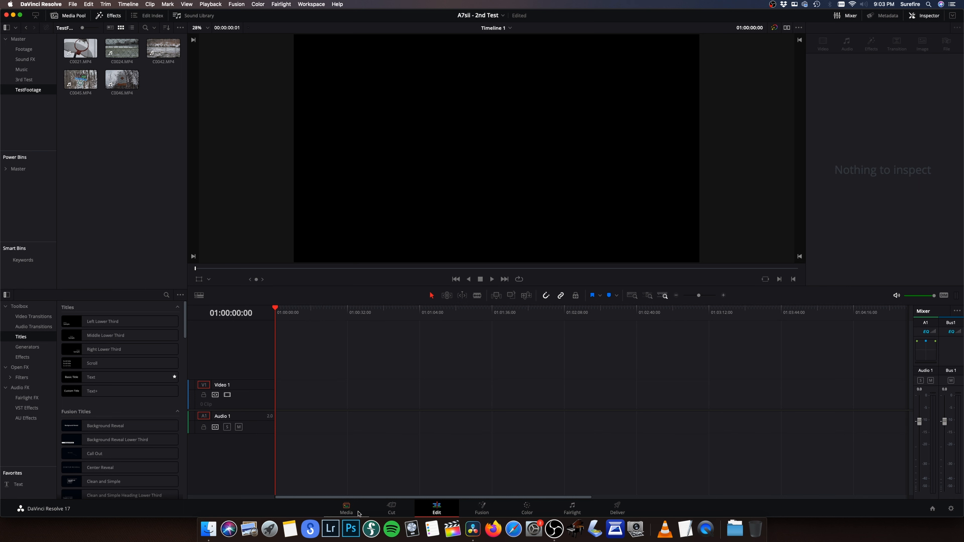
click(345, 507)
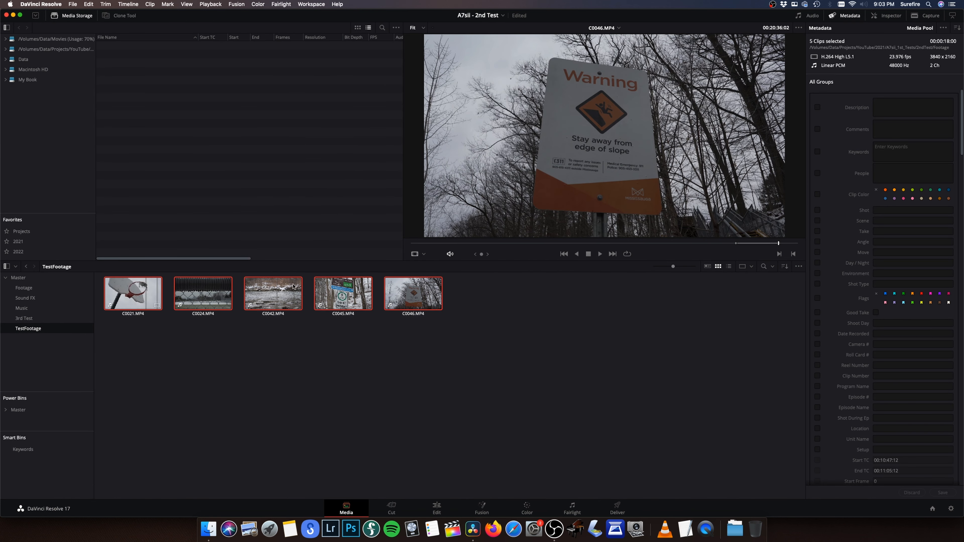
Step: Bring up the clip actions menu on the selected TestFootage clips, including C0046
right_click(413, 294)
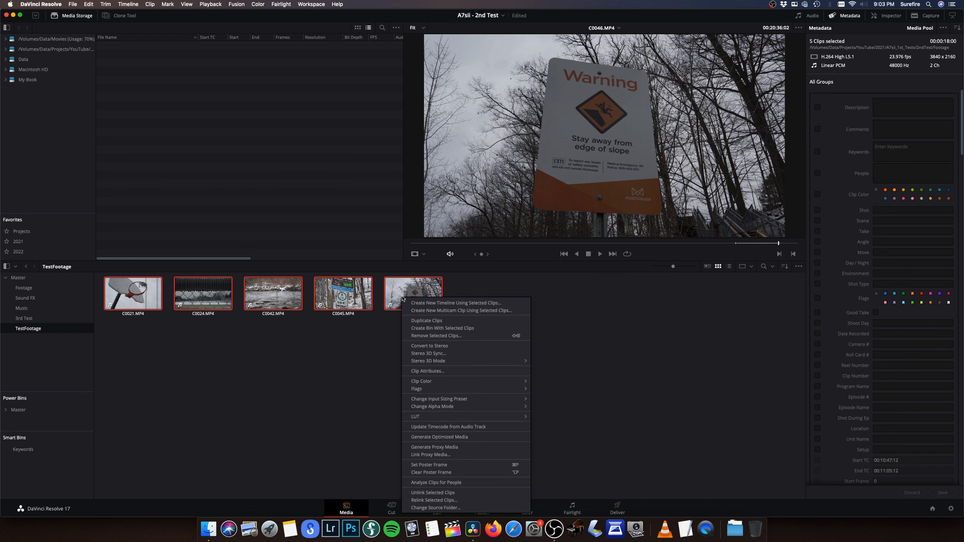
mouse_move(453, 447)
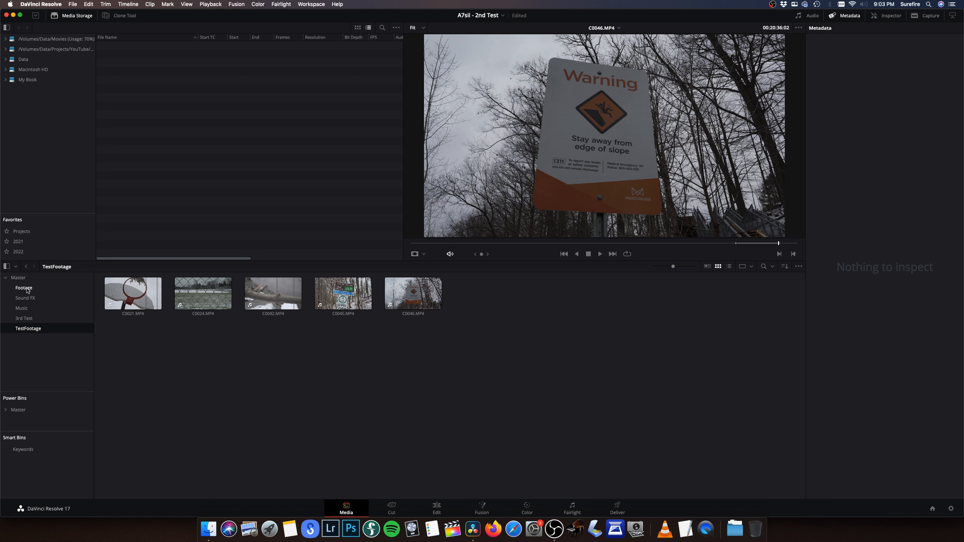
mouse_move(25, 299)
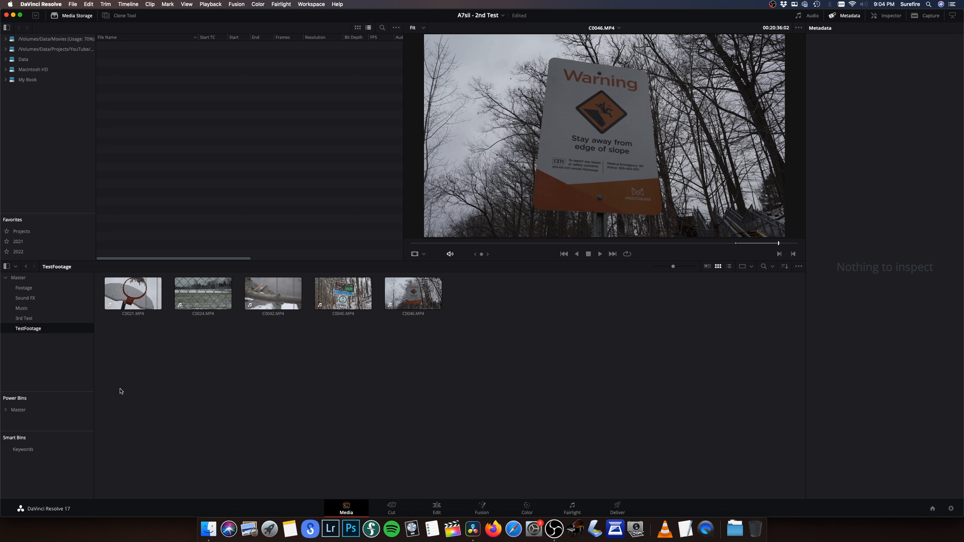
click(412, 293)
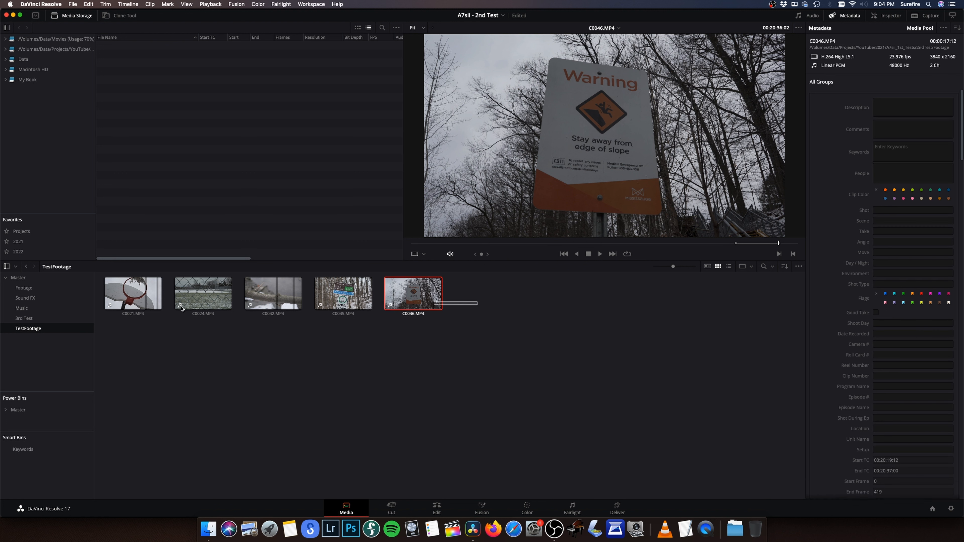
right_click(203, 293)
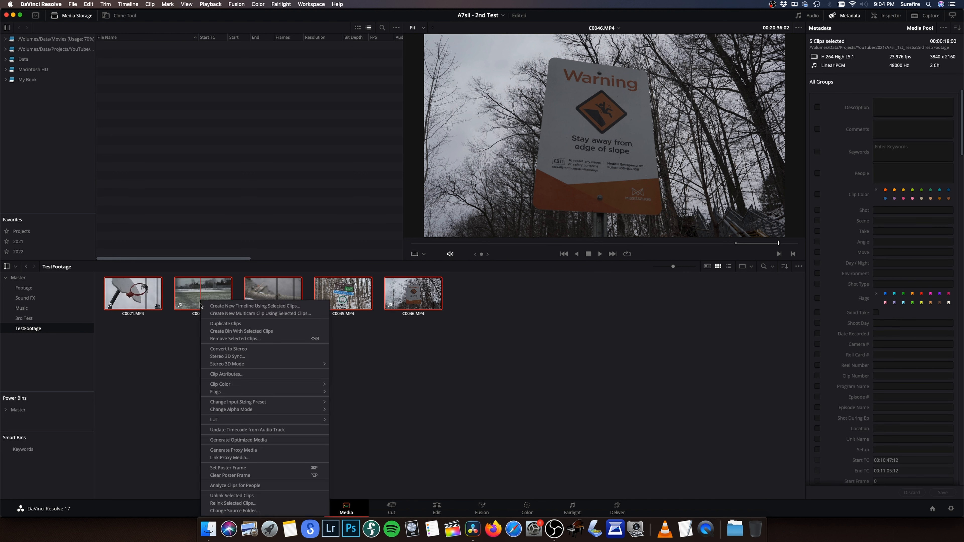
mouse_move(252, 452)
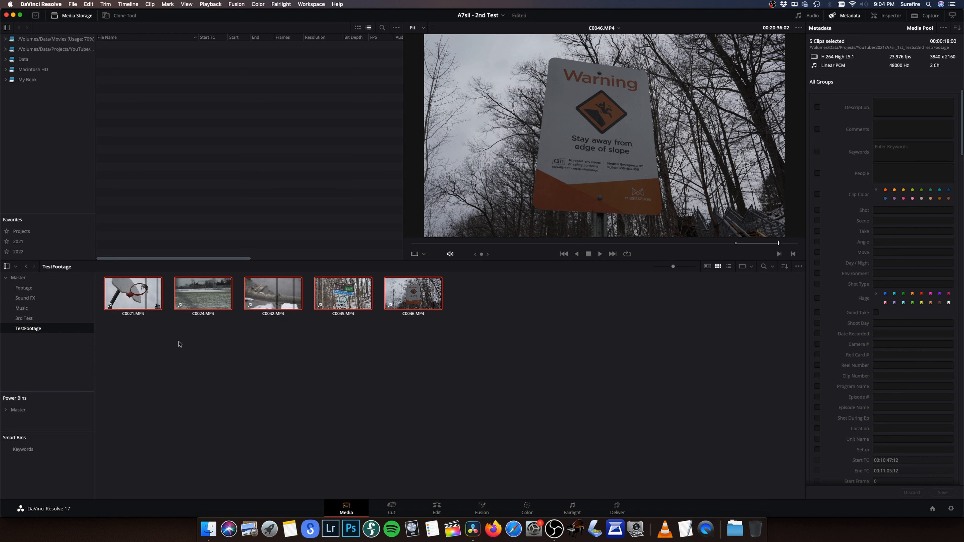
mouse_move(192, 345)
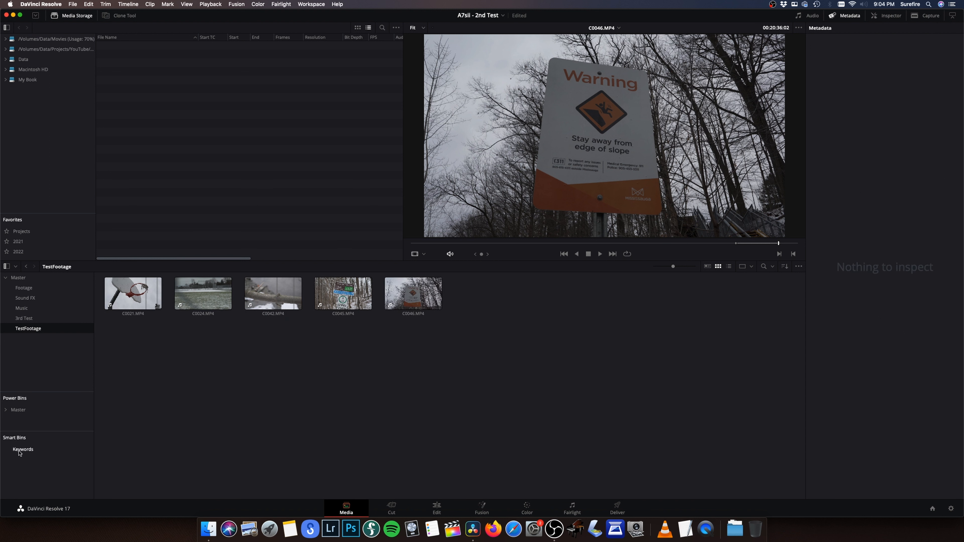
Step: Add a new smart bin named Smart Bin 1 and browse its listed clips
click(23, 449)
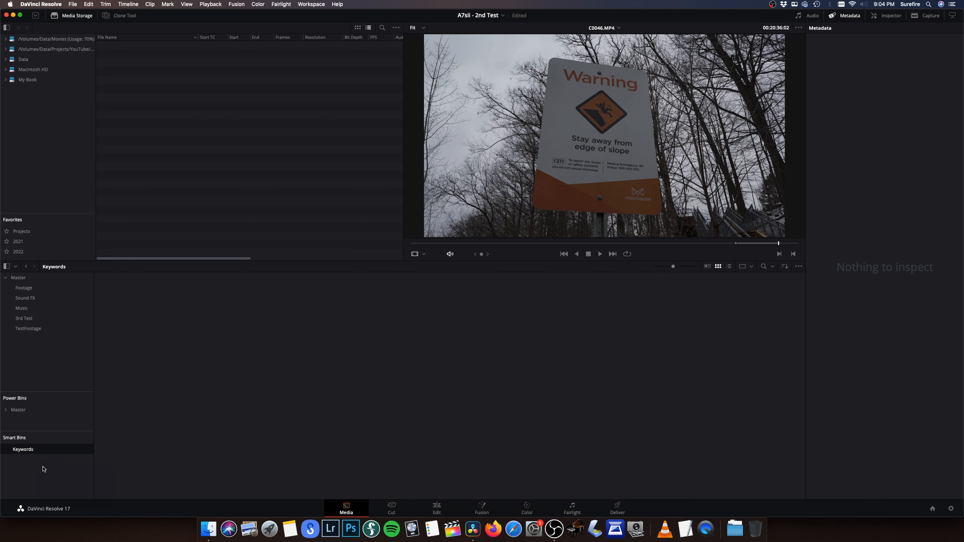
right_click(44, 469)
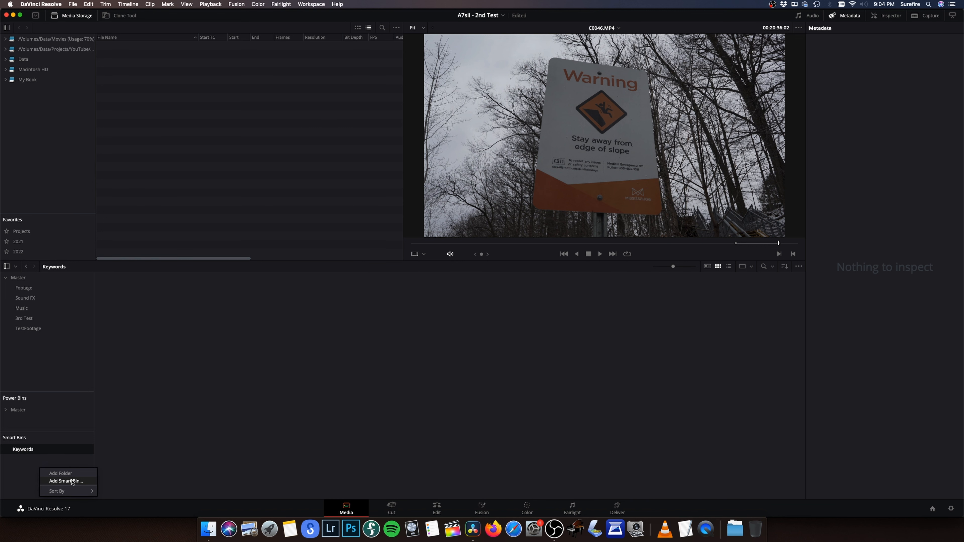
click(65, 481)
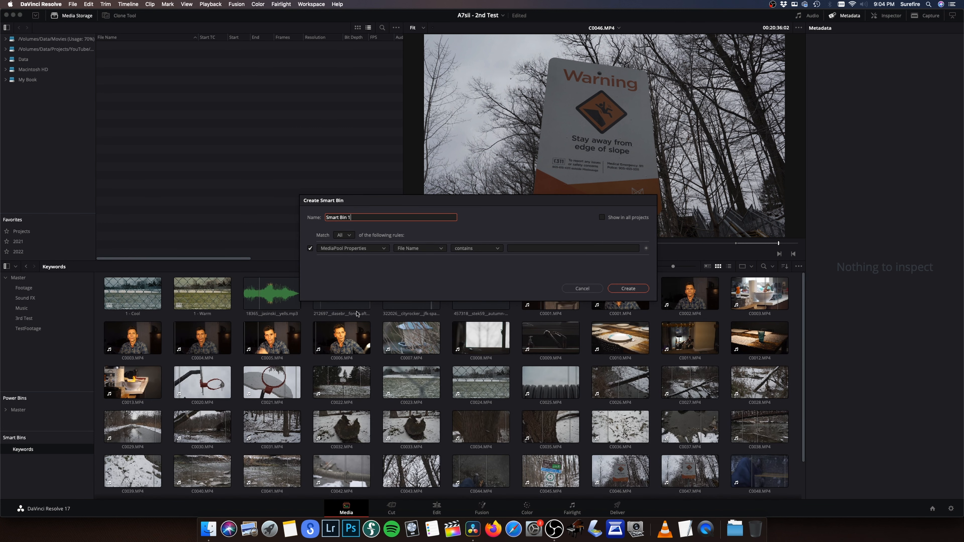
click(627, 288)
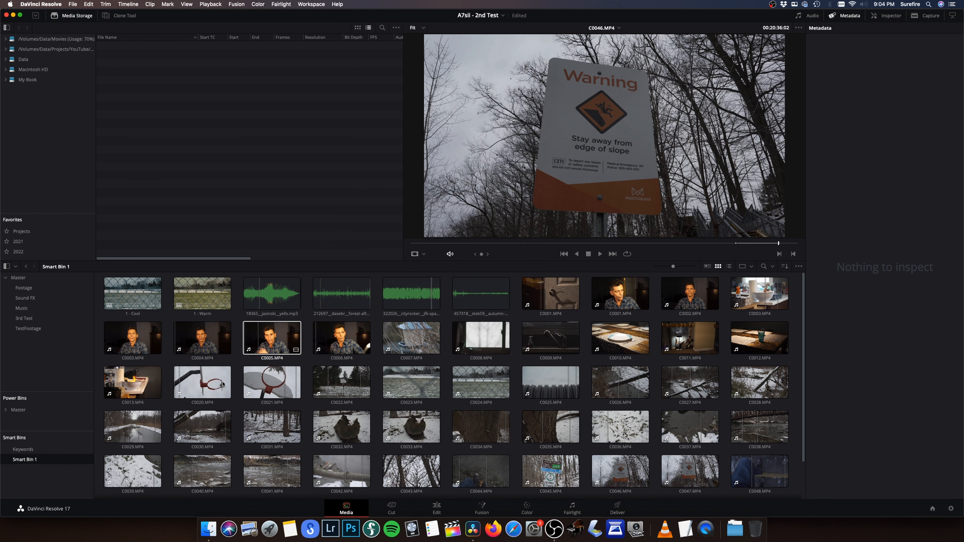
click(201, 338)
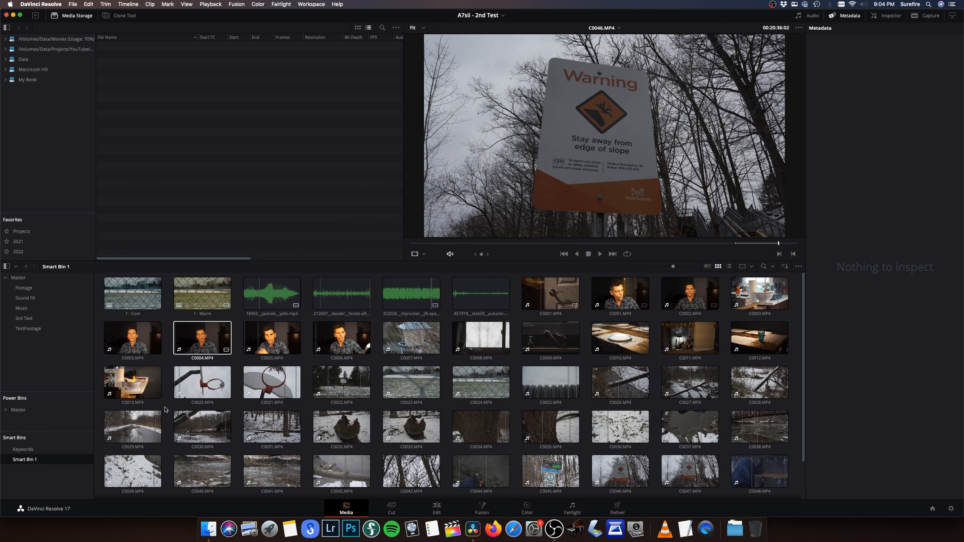
scroll(down, 3)
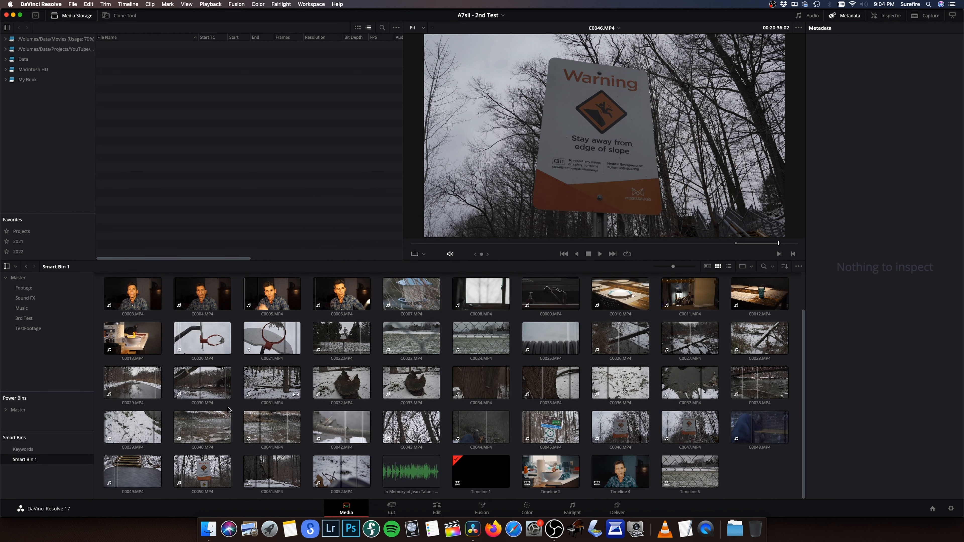
Step: Select the clips in the TestFootage bin and start Generate Proxy Media for them
click(28, 329)
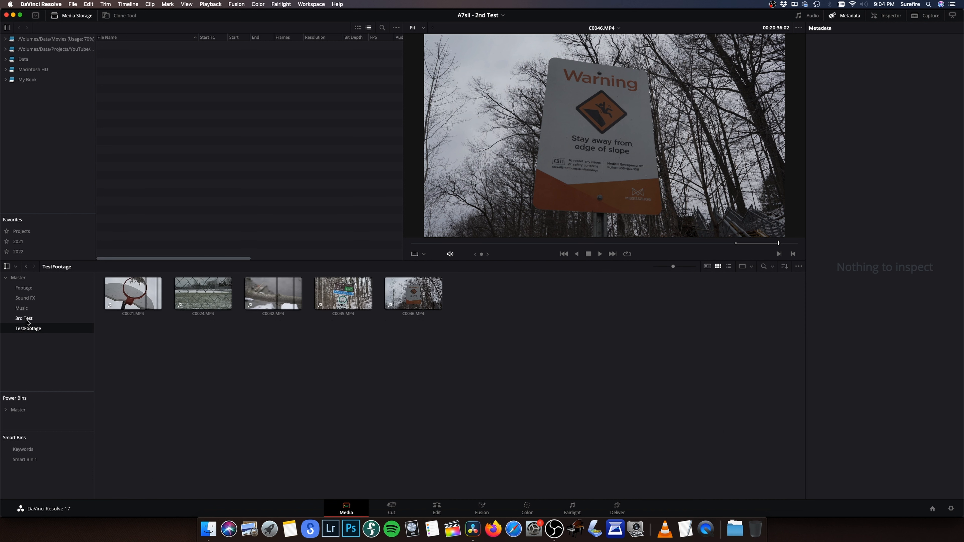
click(413, 293)
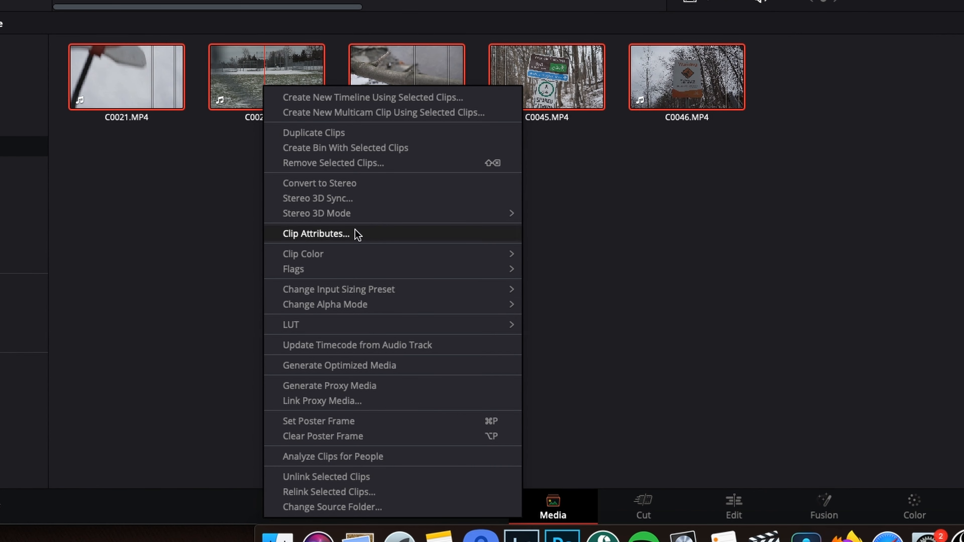
mouse_move(335, 386)
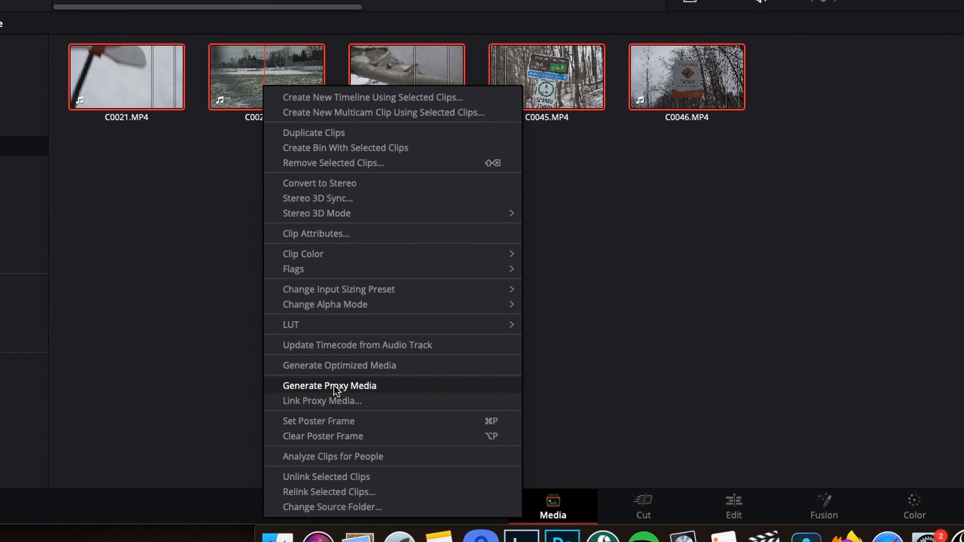
click(329, 385)
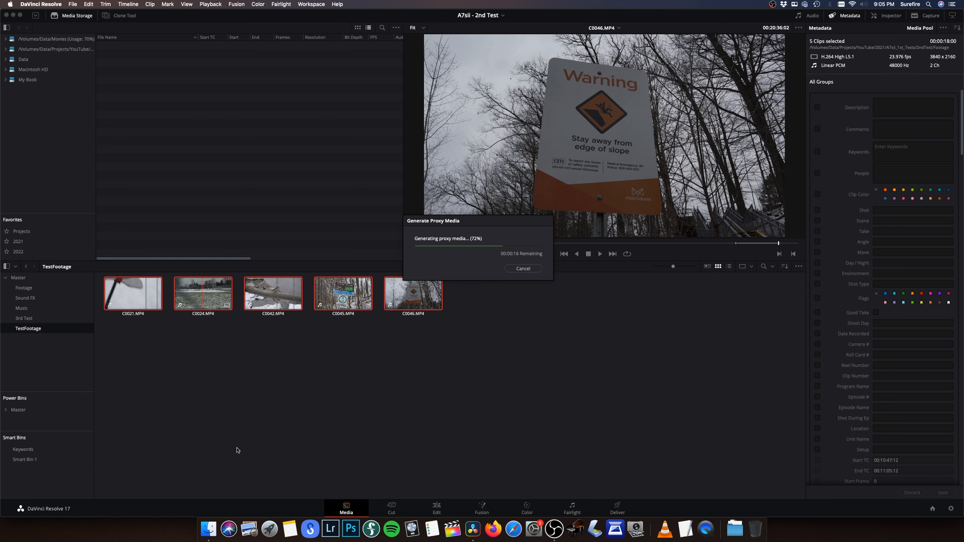
Step: Load clip C0024 into the Edit page viewer and set Timeline Proxy Mode to Half Resolution
click(436, 508)
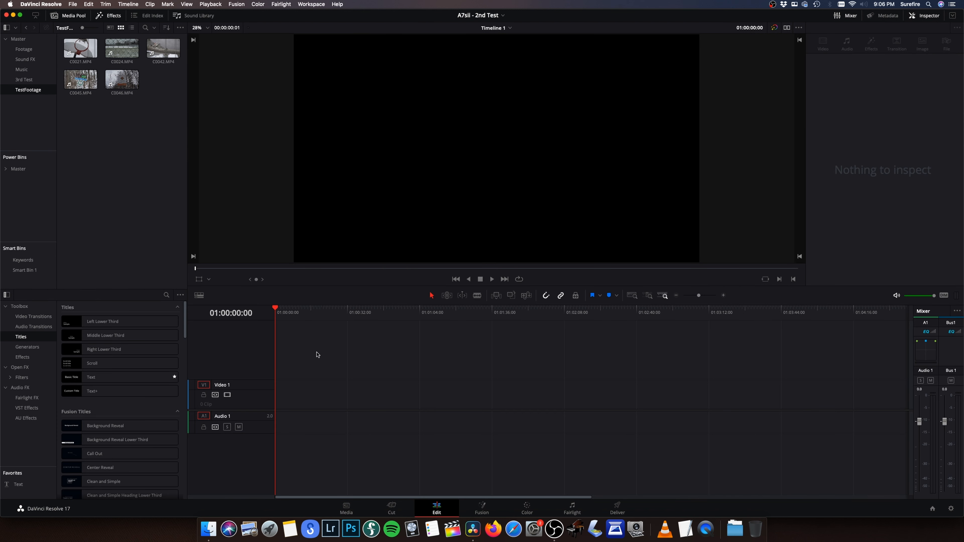
click(121, 48)
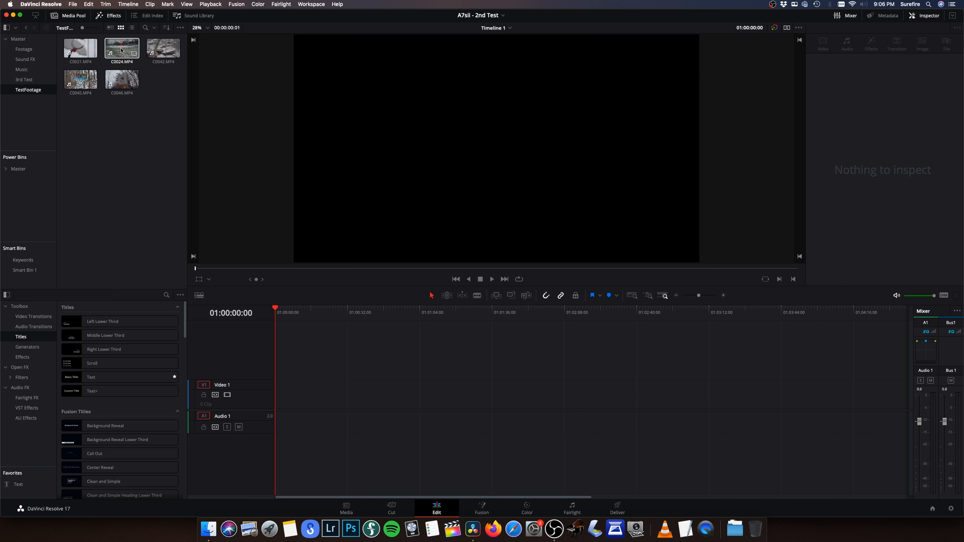
double_click(121, 48)
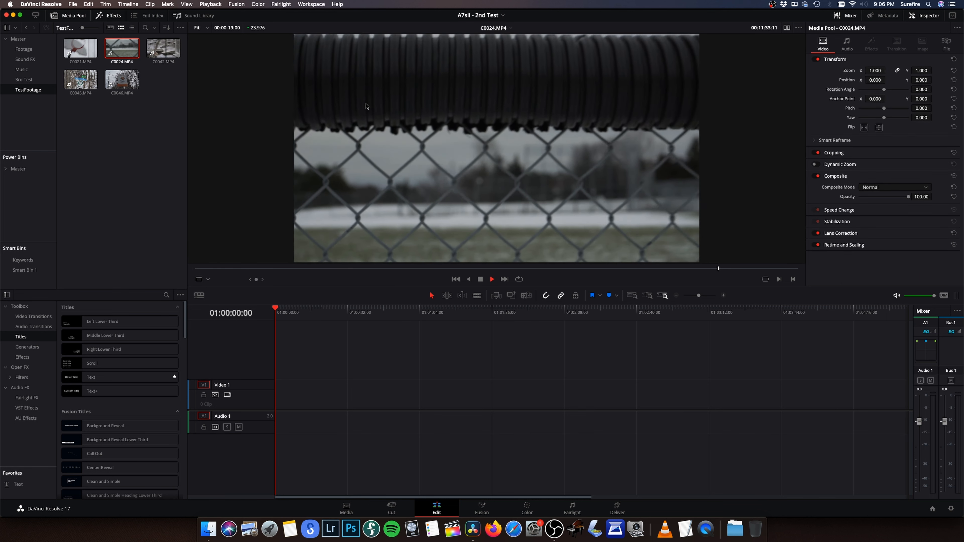
click(211, 5)
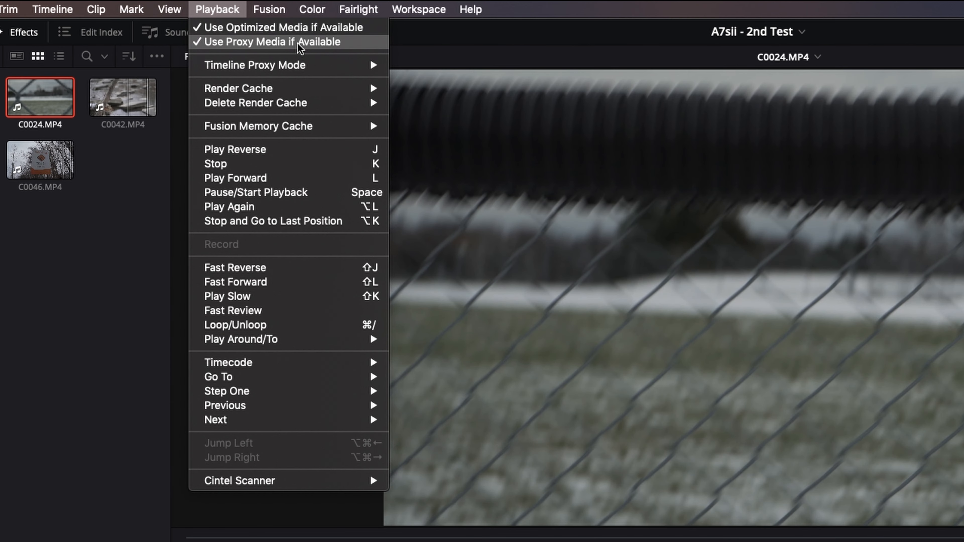
mouse_move(315, 57)
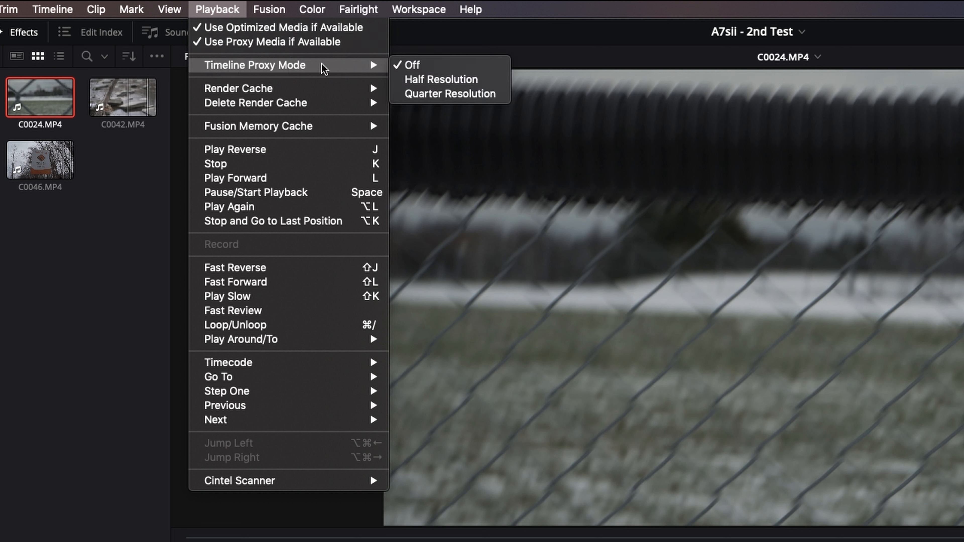
mouse_move(440, 80)
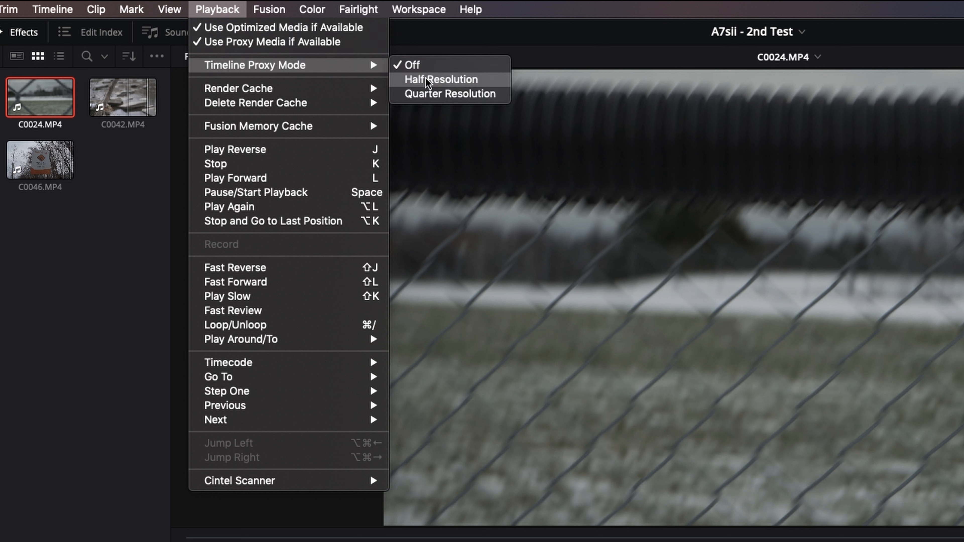
click(441, 79)
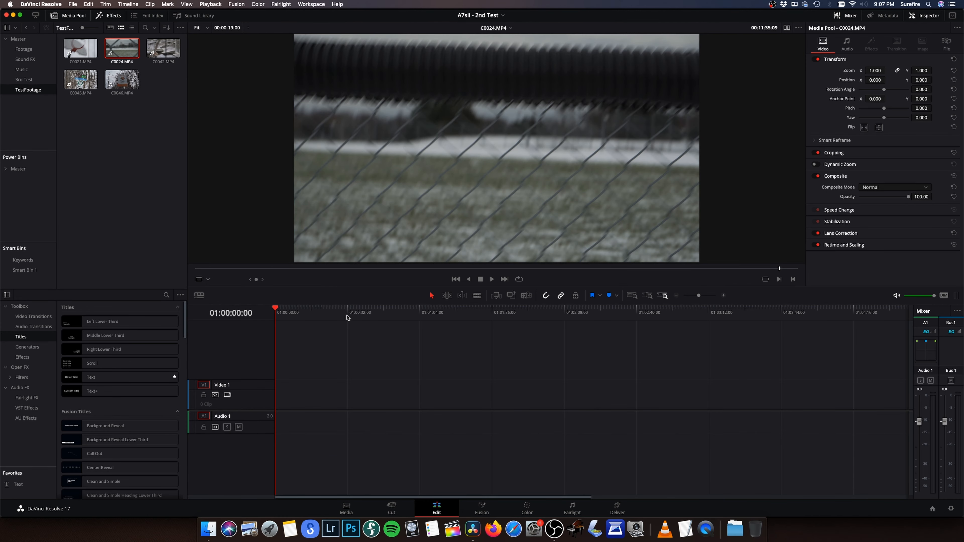
mouse_move(367, 110)
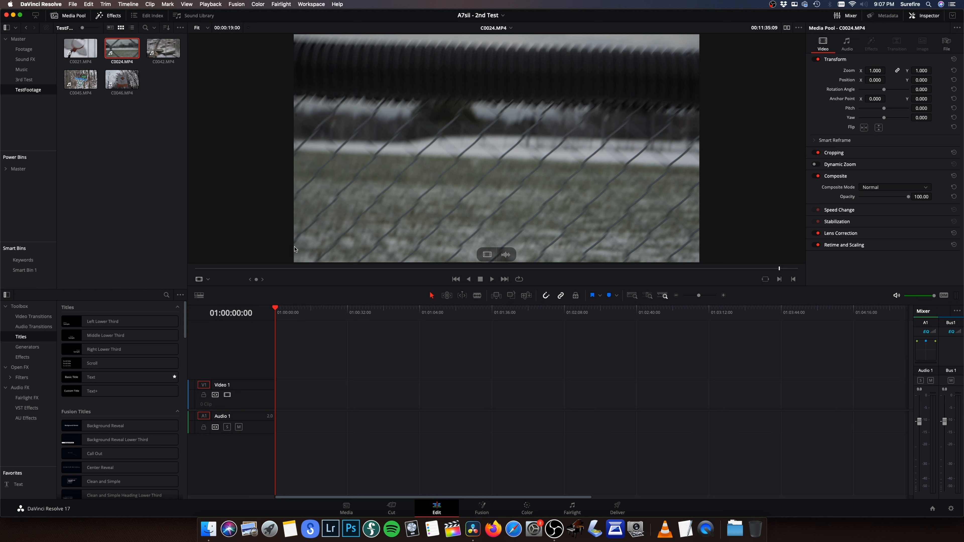
mouse_move(608, 186)
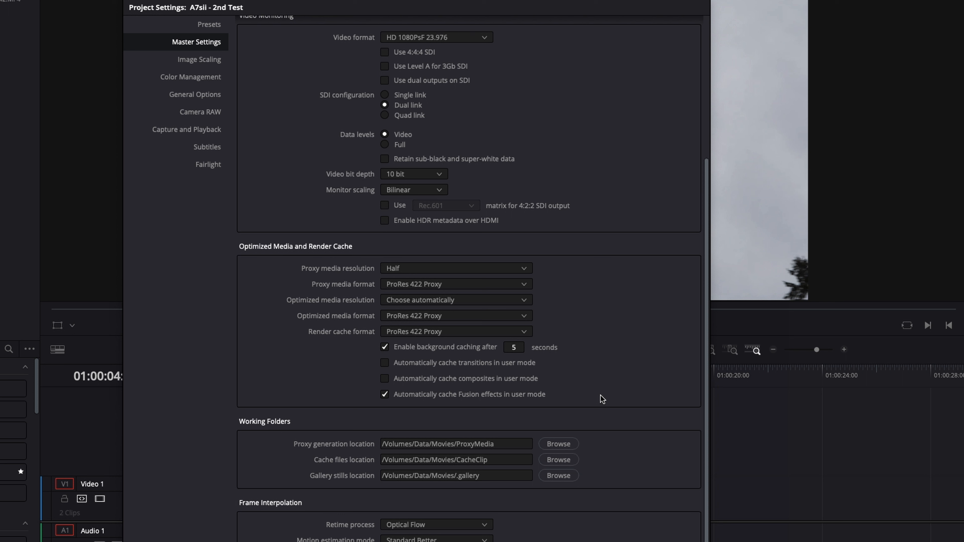
mouse_move(600, 400)
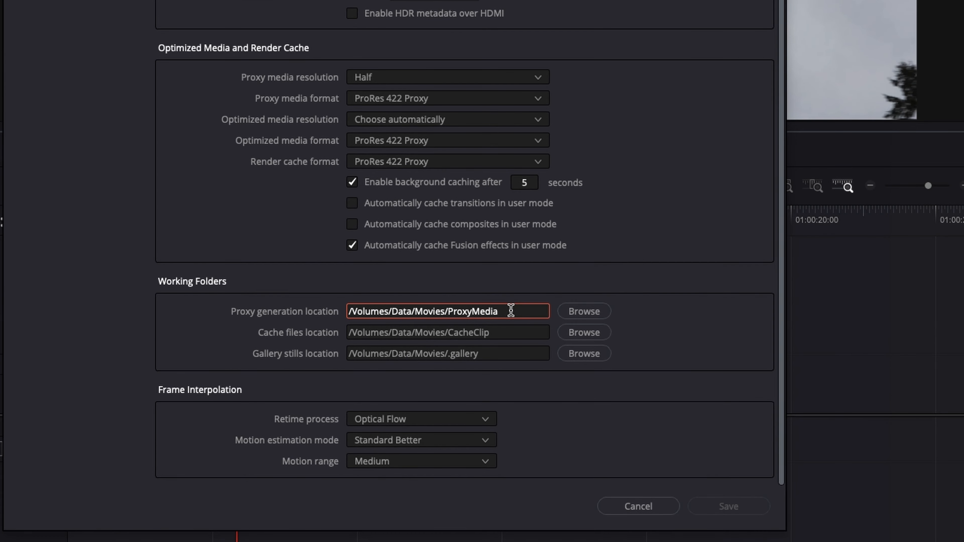
mouse_move(238, 319)
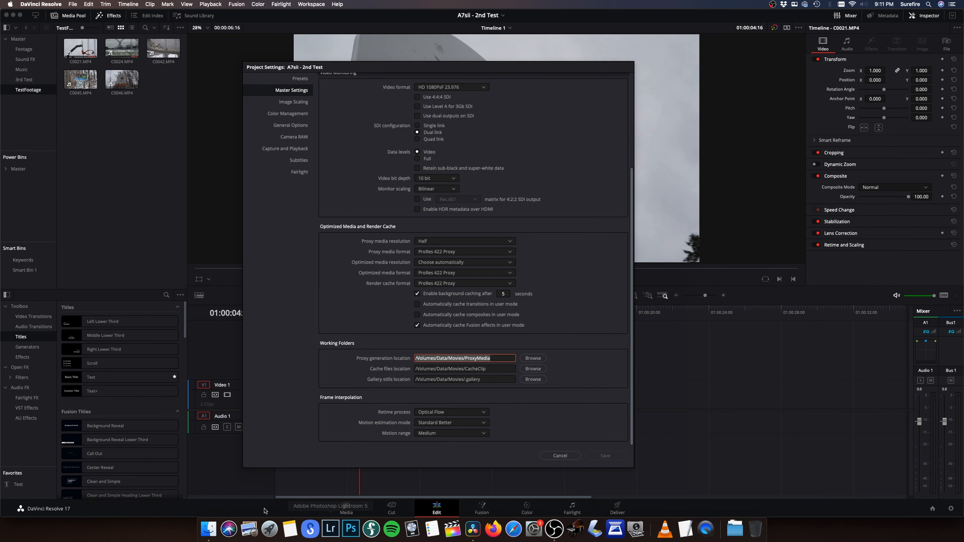
Step: In Finder, navigate to the ProxyMedia 2ndTest Footage folder
click(533, 358)
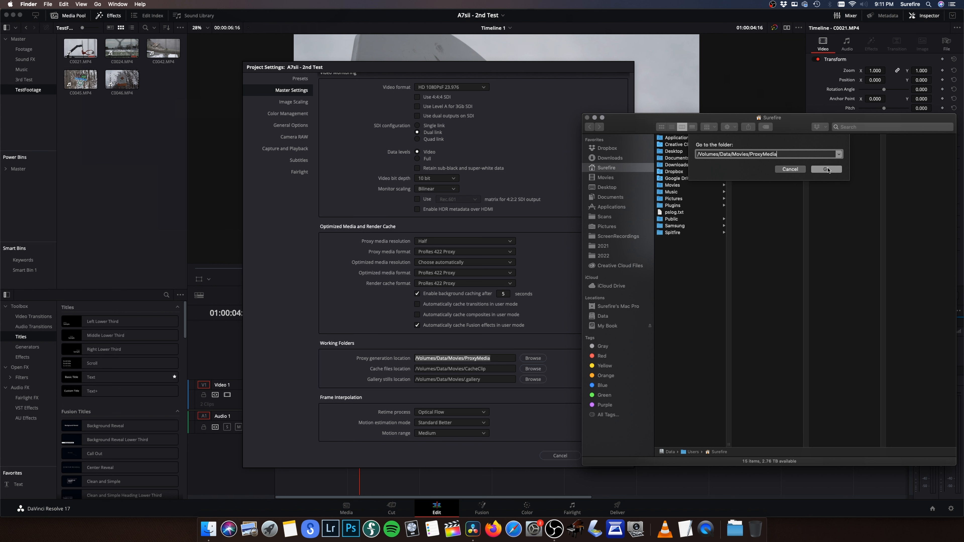
click(827, 169)
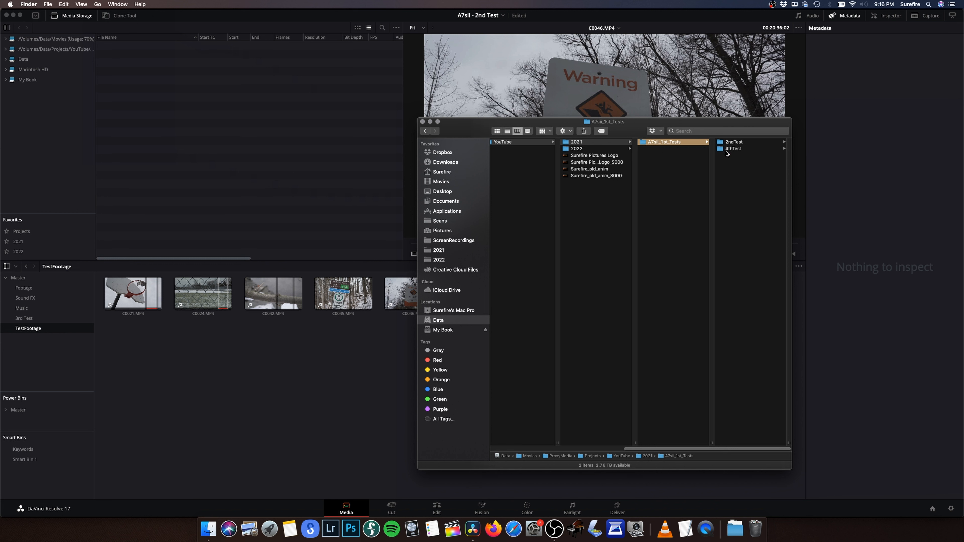
click(733, 142)
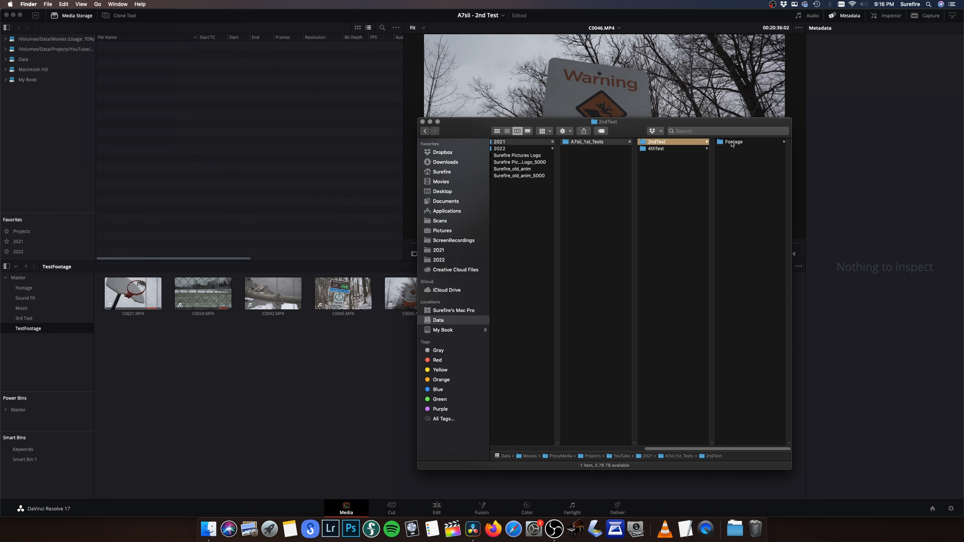
click(734, 142)
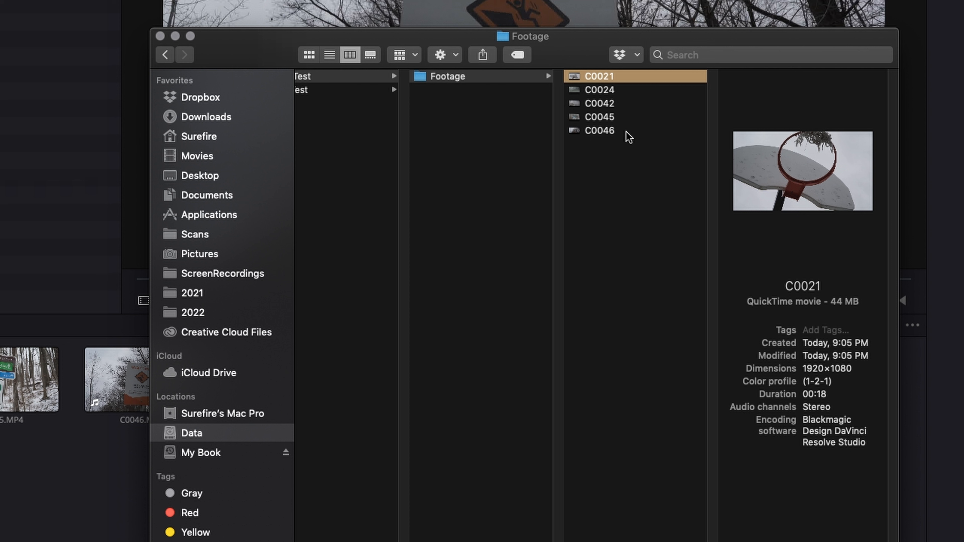
Step: Preview proxies C0042 and C0046, delete all five proxy files, and close the Finder window
click(598, 104)
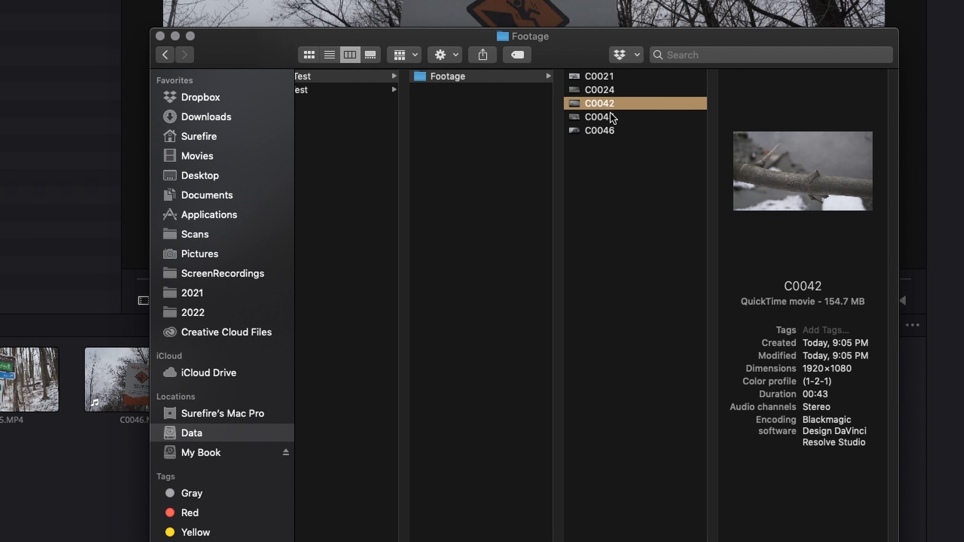
click(599, 130)
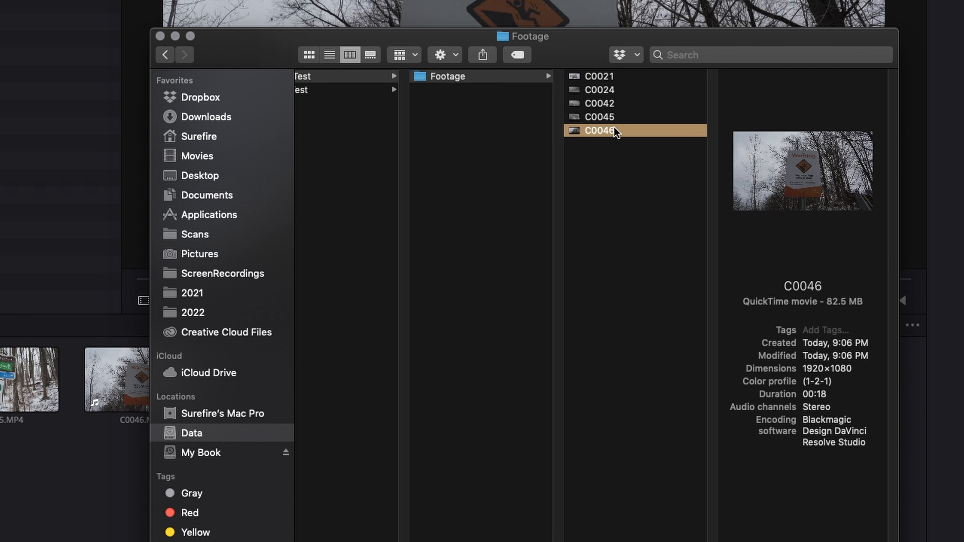
click(615, 90)
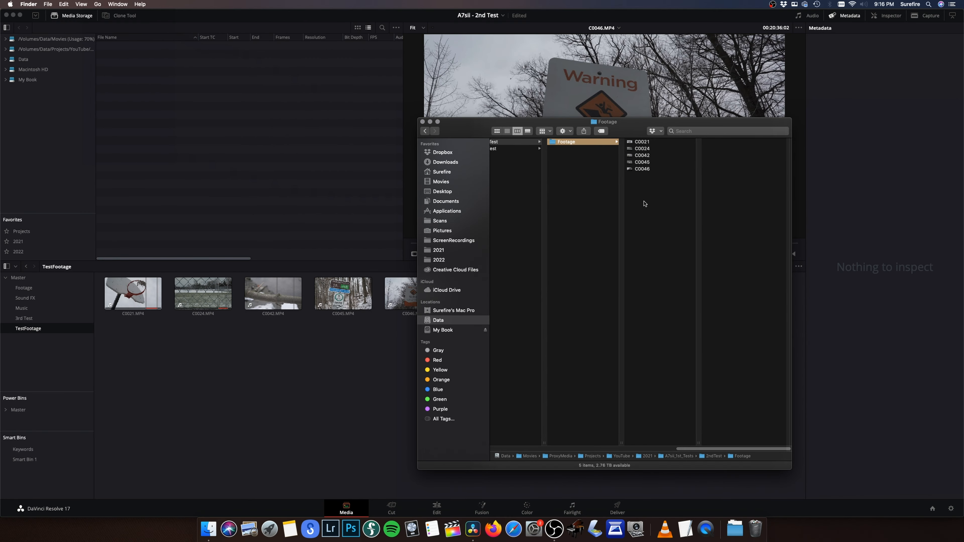
key(cmd+a)
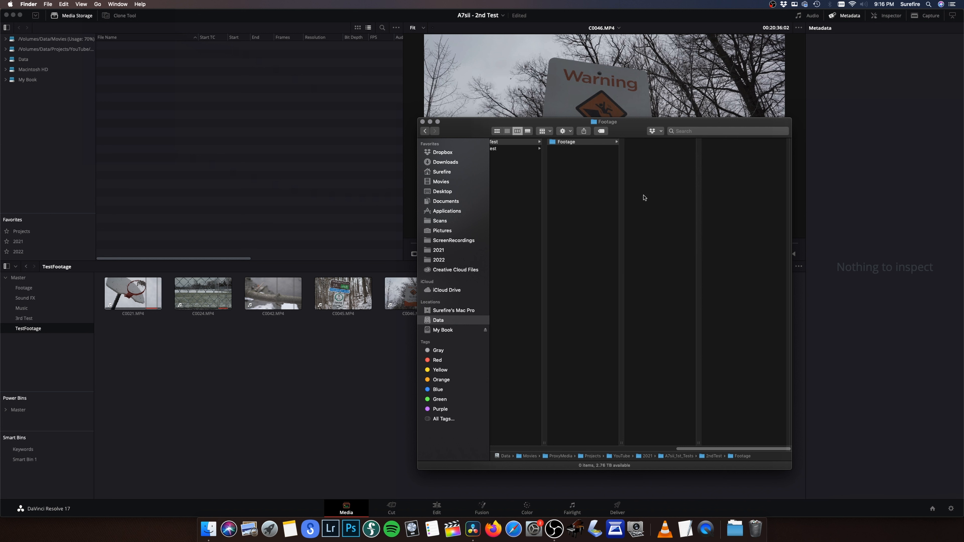
click(422, 122)
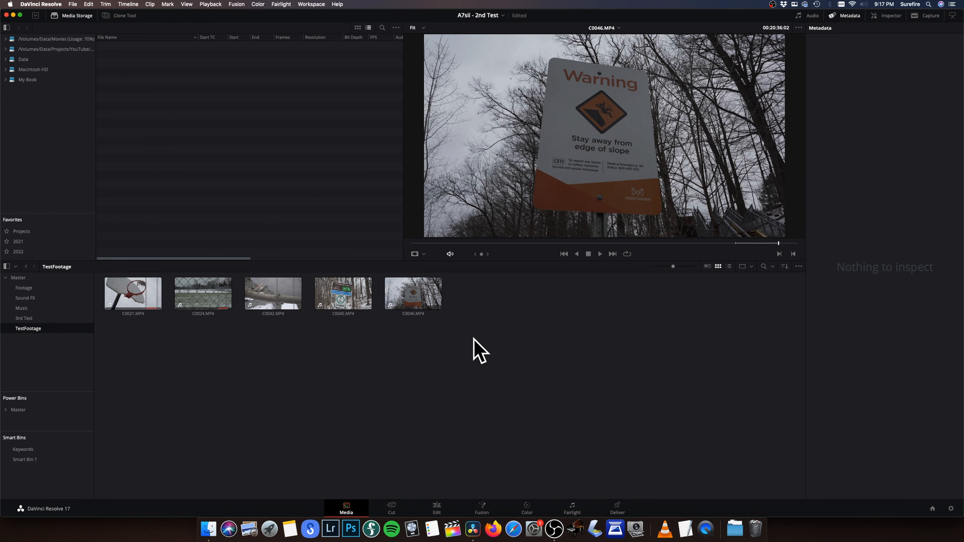
Step: Unlink proxy media from the five TestFootage clips and confirm it in the clip menu
right_click(132, 293)
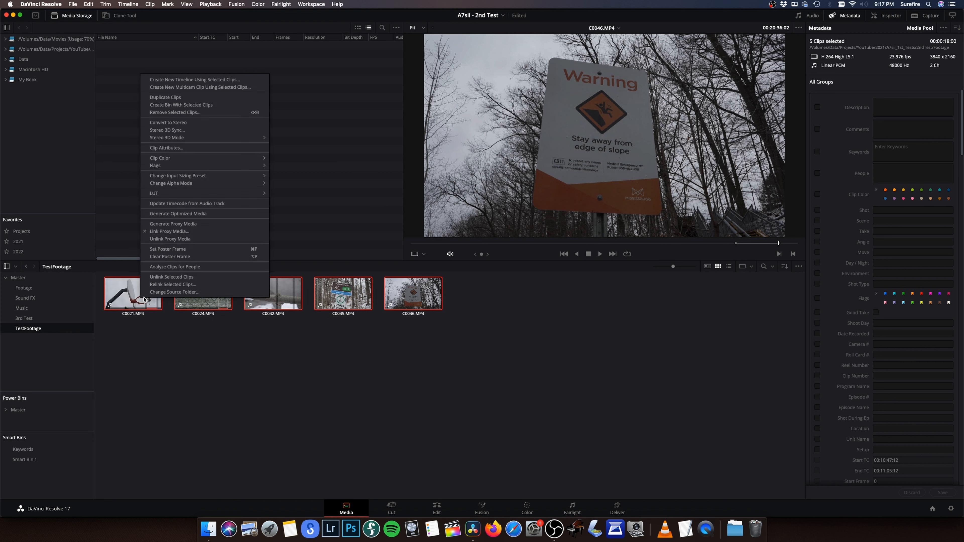
mouse_move(170, 239)
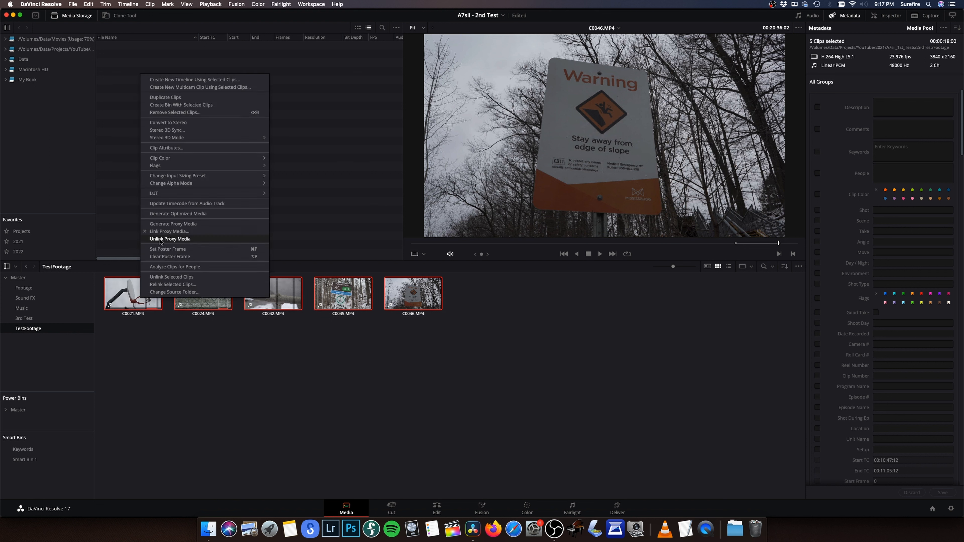
mouse_move(158, 242)
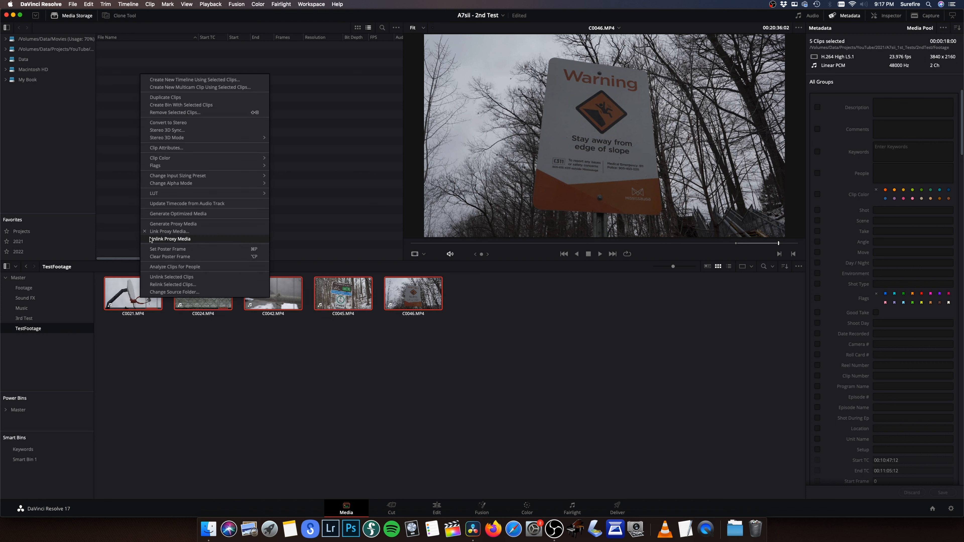
mouse_move(162, 241)
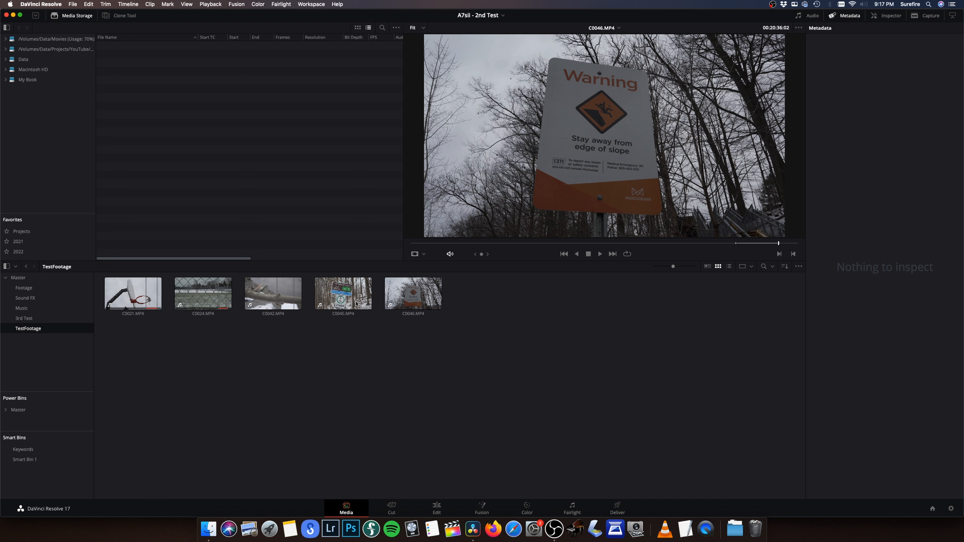
right_click(343, 294)
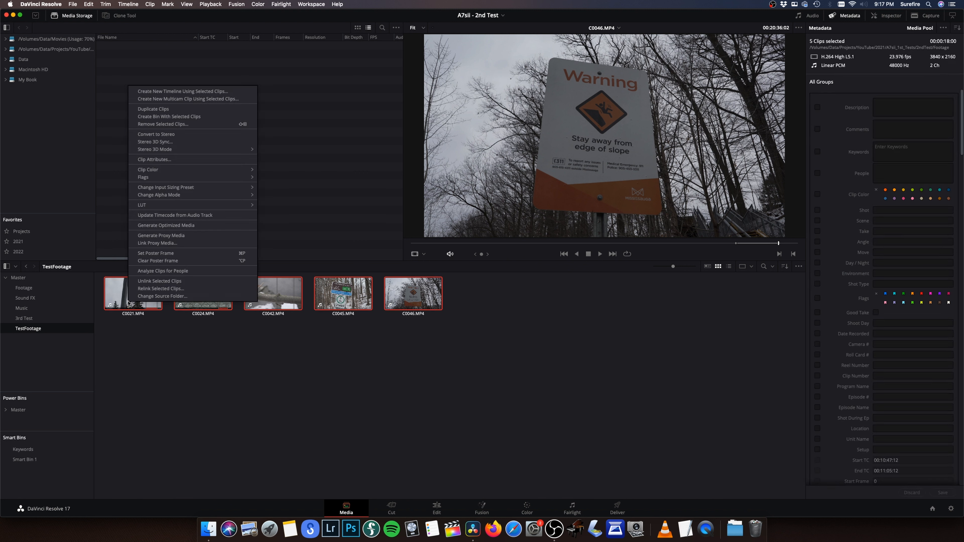
mouse_move(153, 253)
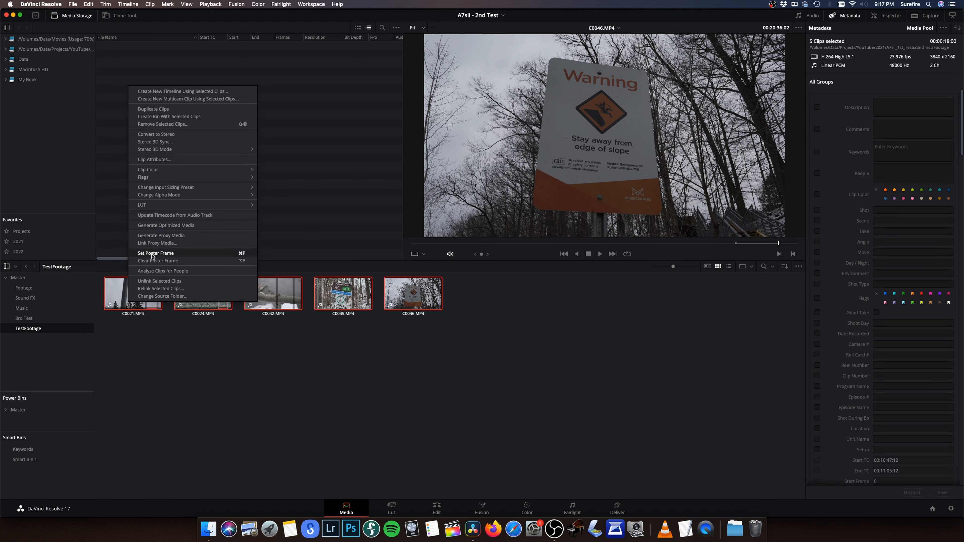